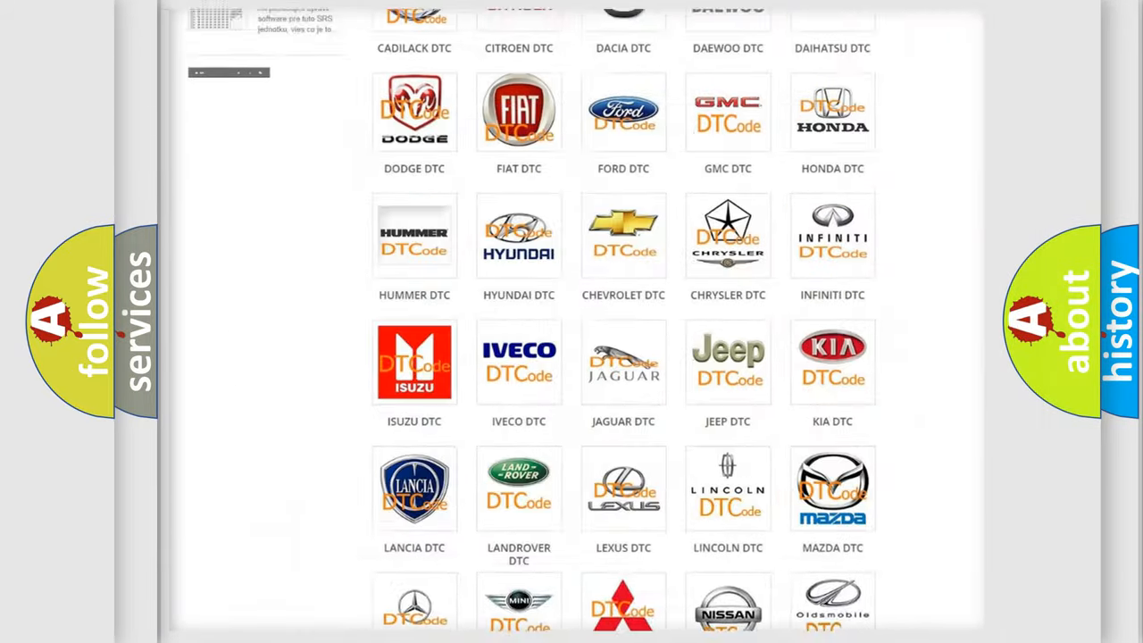
# Select the FORD DTC tile in the brand grid to load Ford's diagnostic code list
pyautogui.scroll(3)
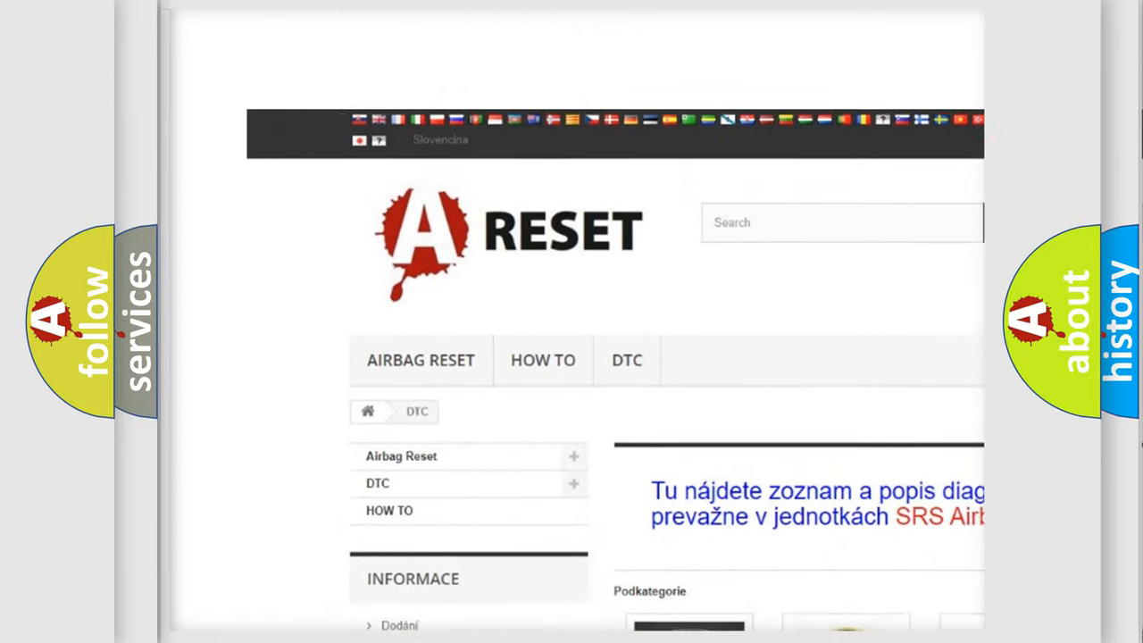
pyautogui.scroll(3)
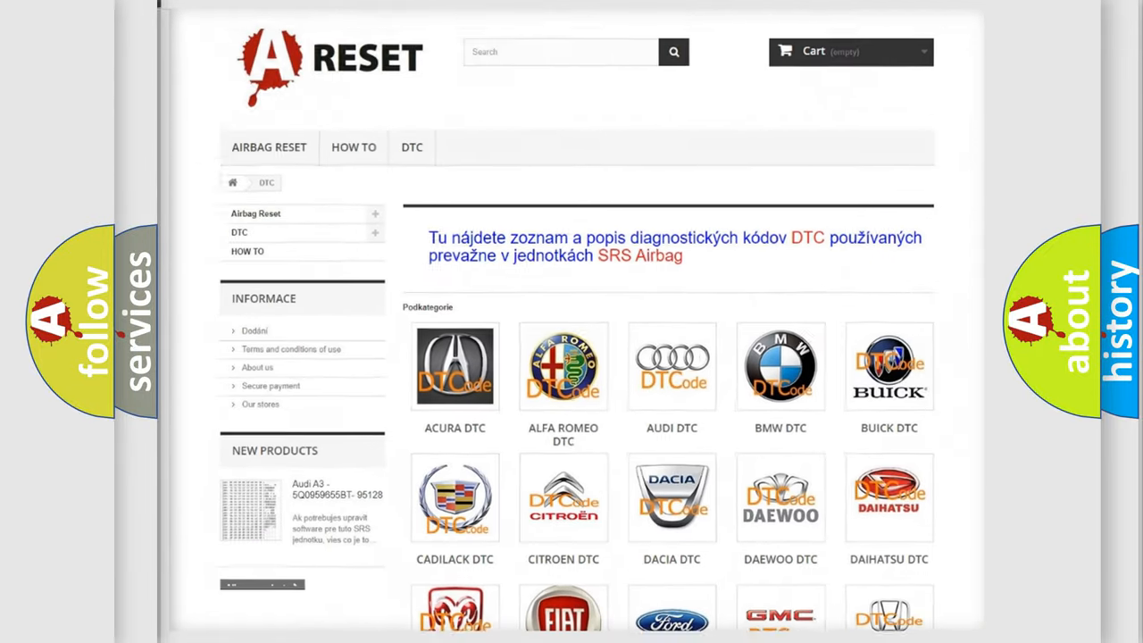
pyautogui.scroll(-3)
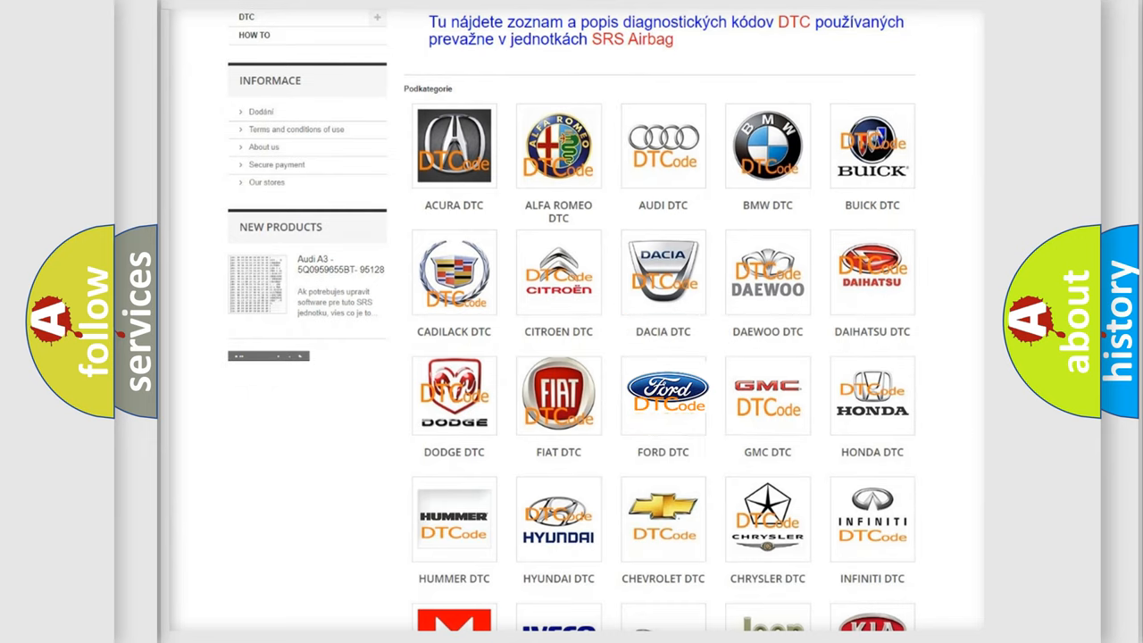
pyautogui.click(663, 394)
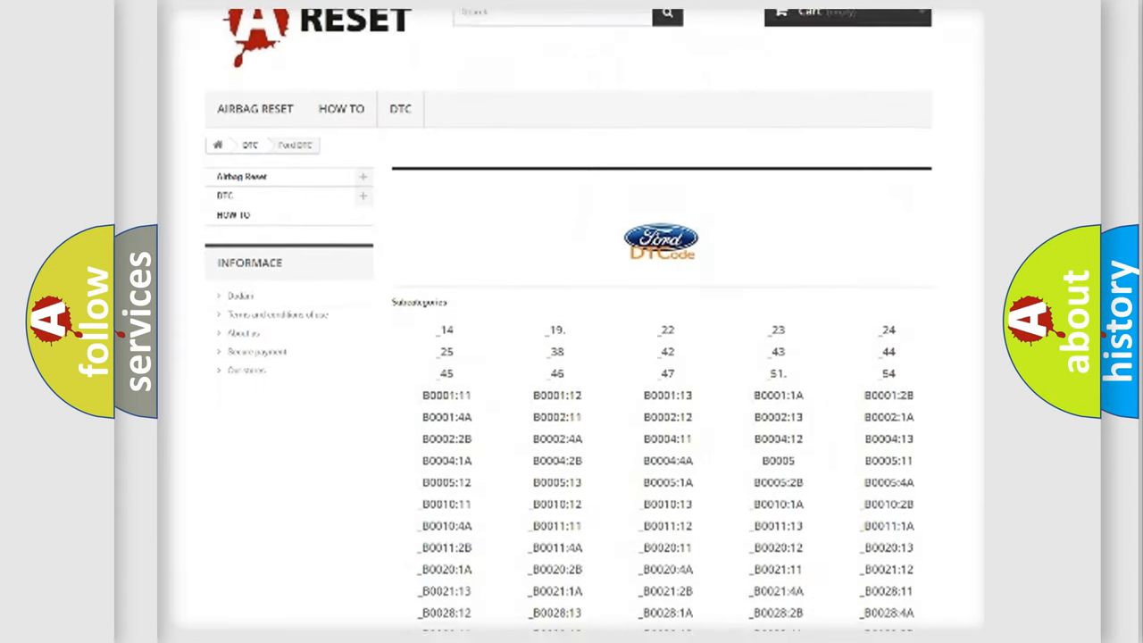
pyautogui.scroll(-3)
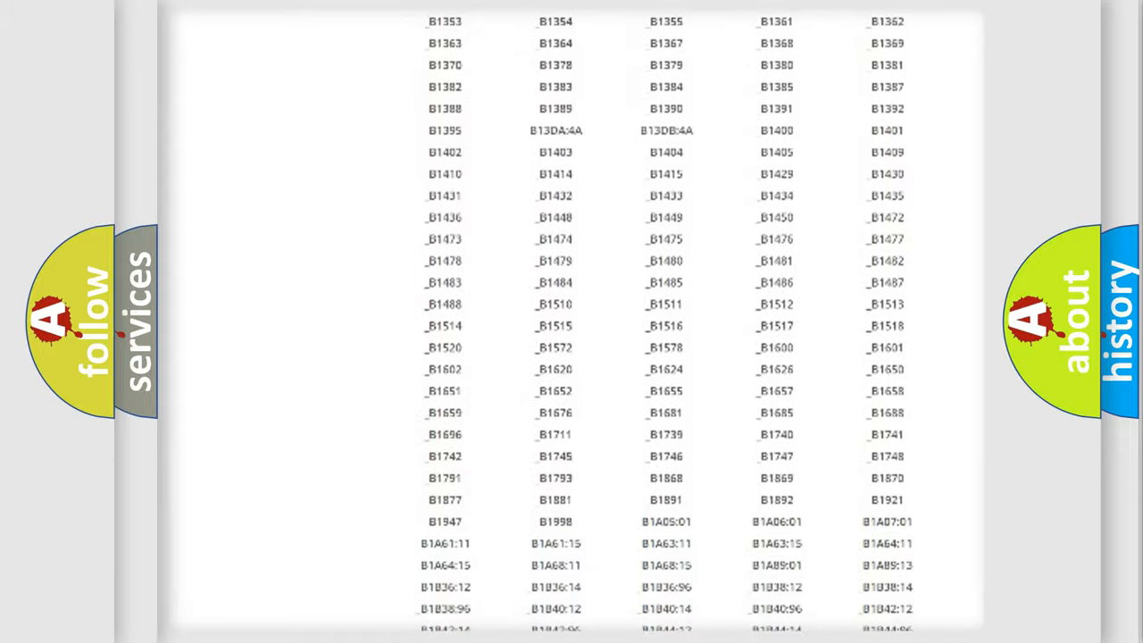
pyautogui.scroll(3)
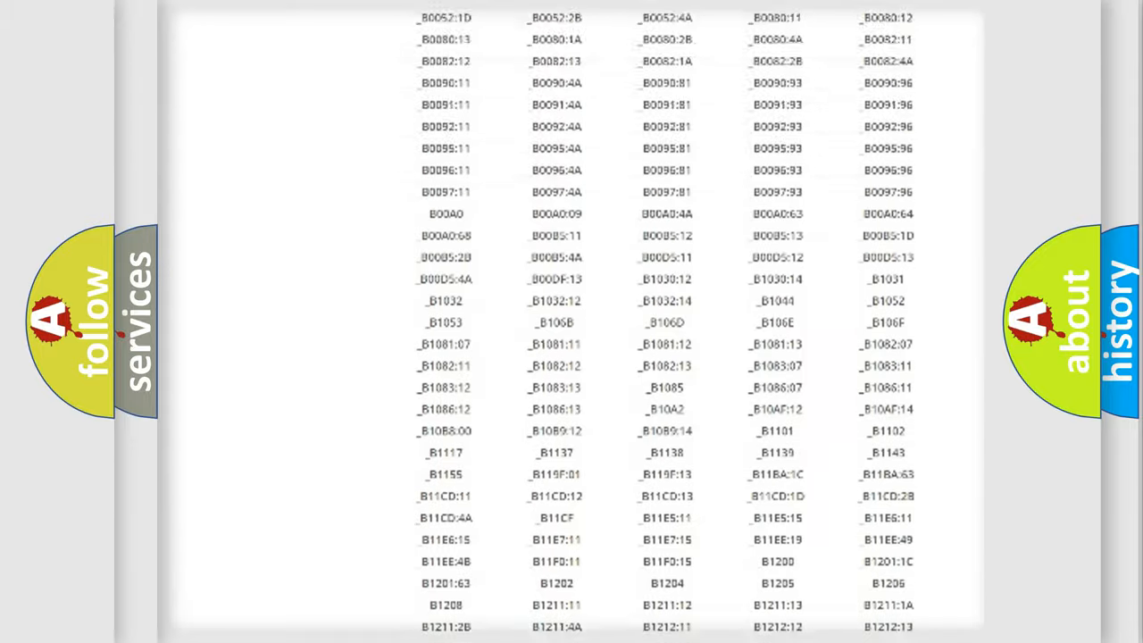
pyautogui.scroll(3)
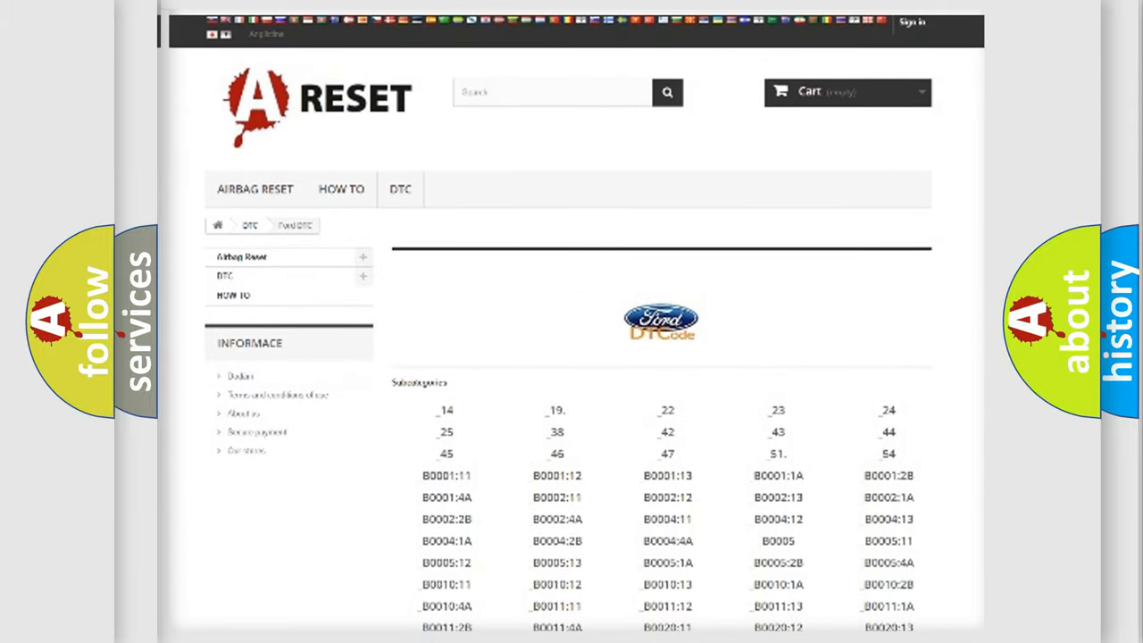